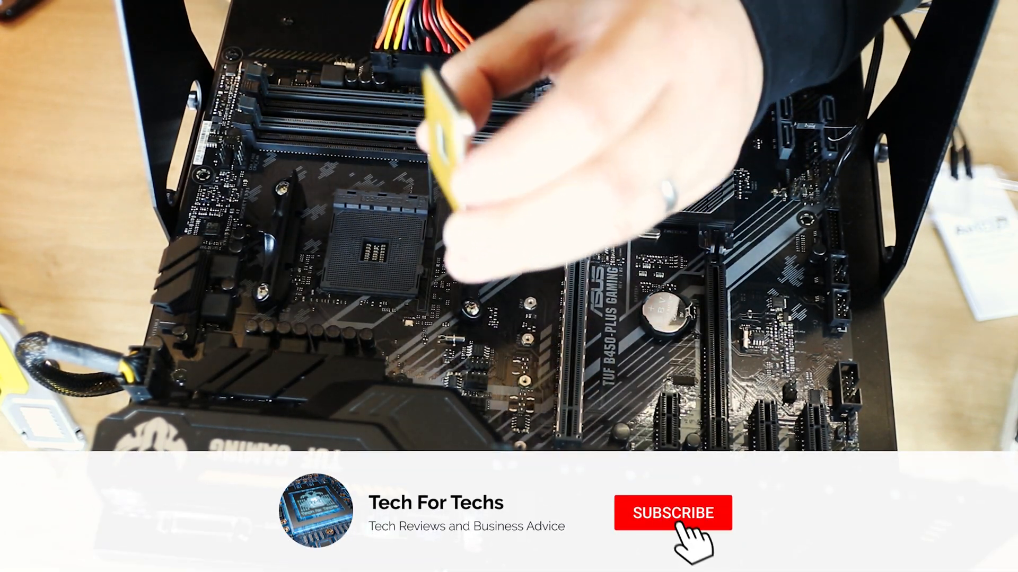
click(673, 513)
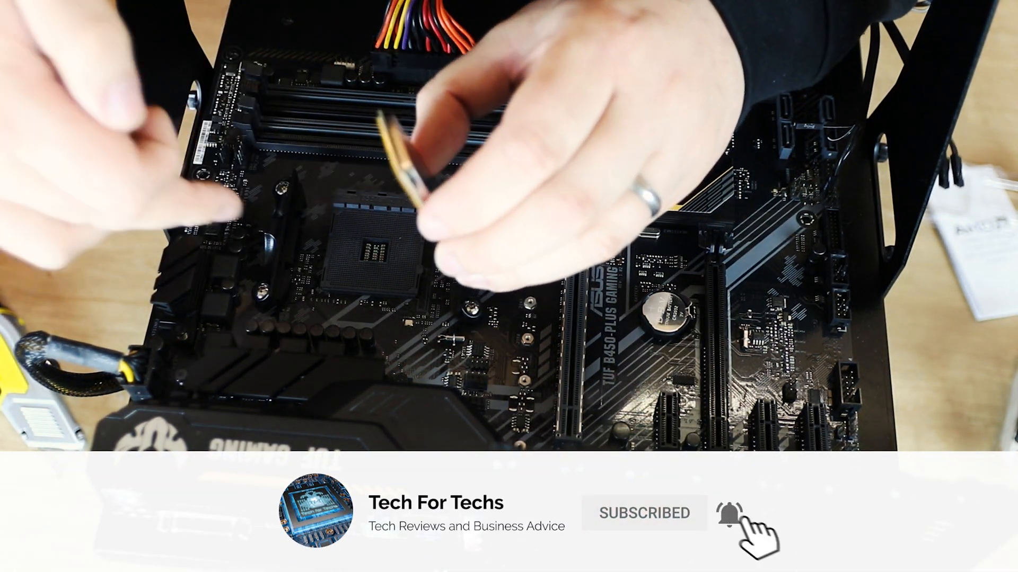